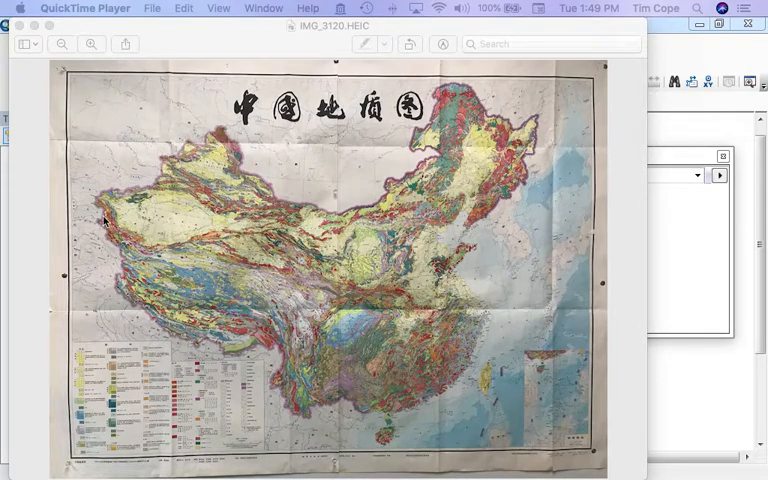
mouse_move(398, 238)
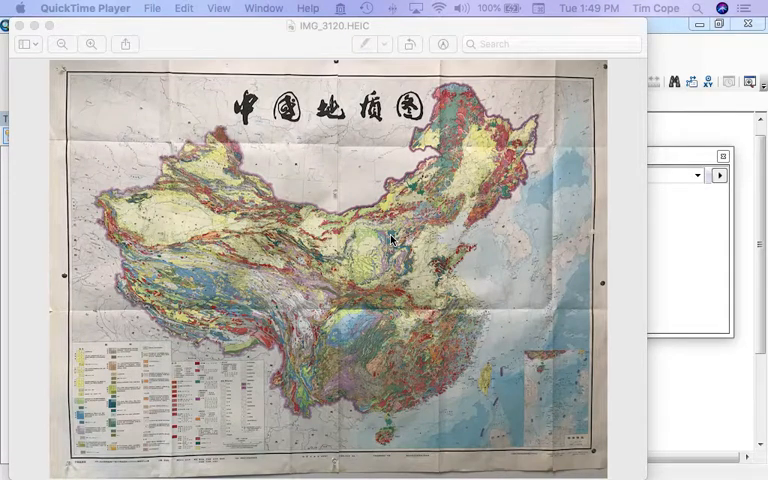
mouse_move(415, 283)
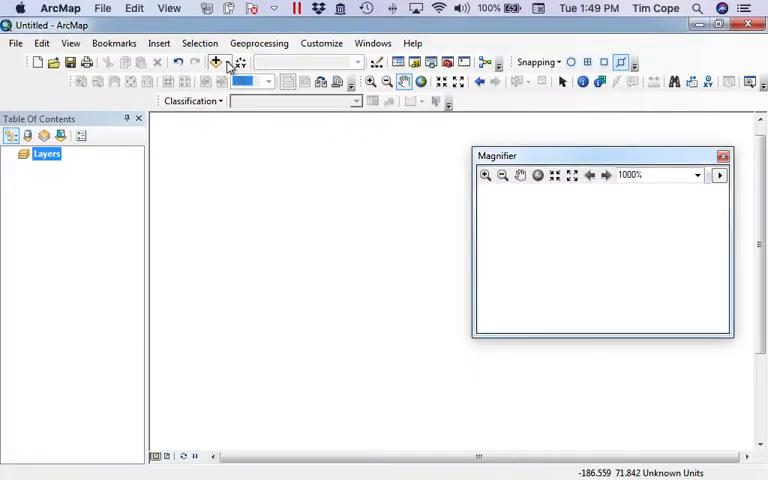
Step: Add the photo IMG_3119.jpg from the Desktop as raster data
click(216, 62)
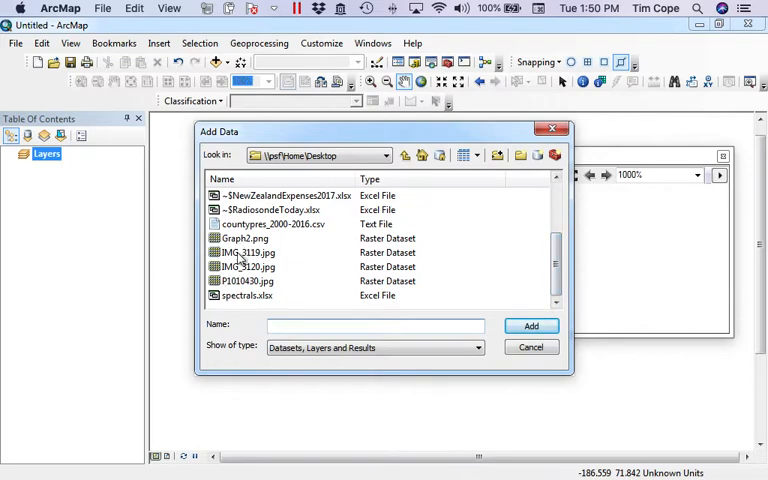
click(245, 267)
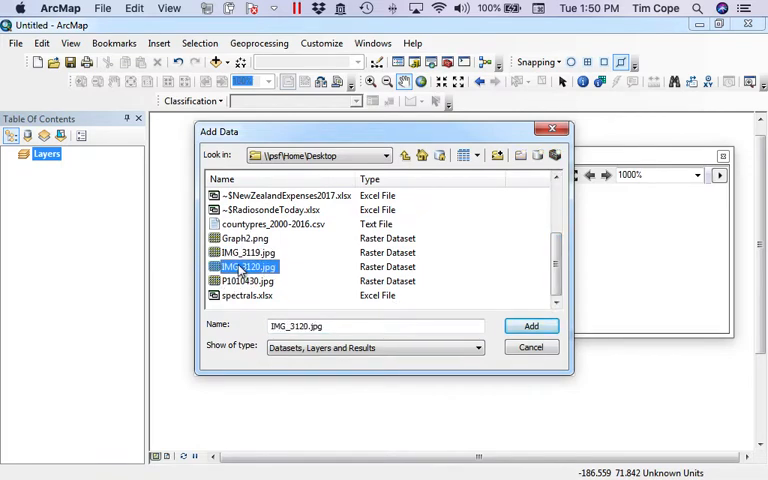
double_click(243, 252)
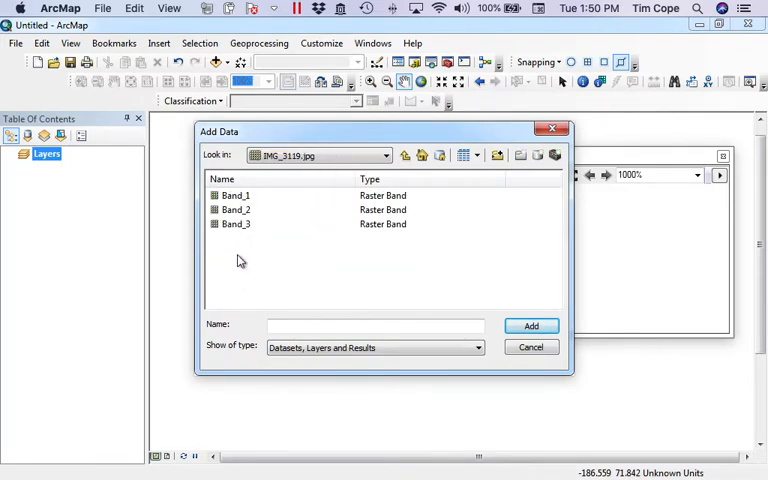
mouse_move(237, 207)
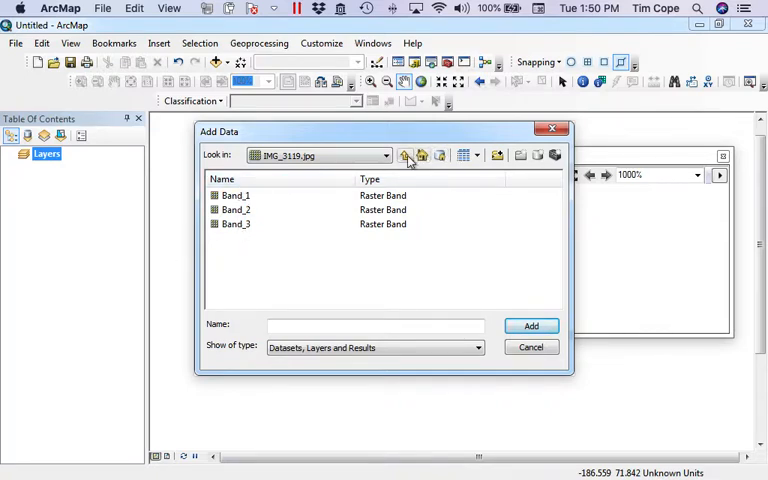
click(404, 155)
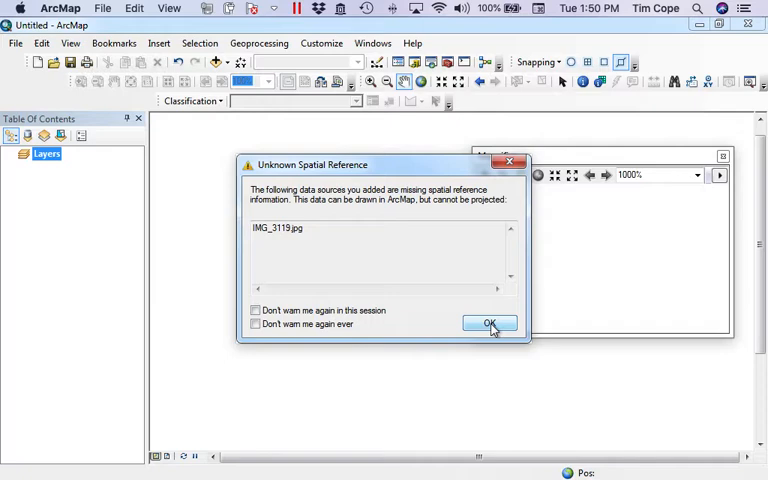
Step: Dismiss the Unknown Spatial Reference warning so the RGB photo layer displays
click(491, 323)
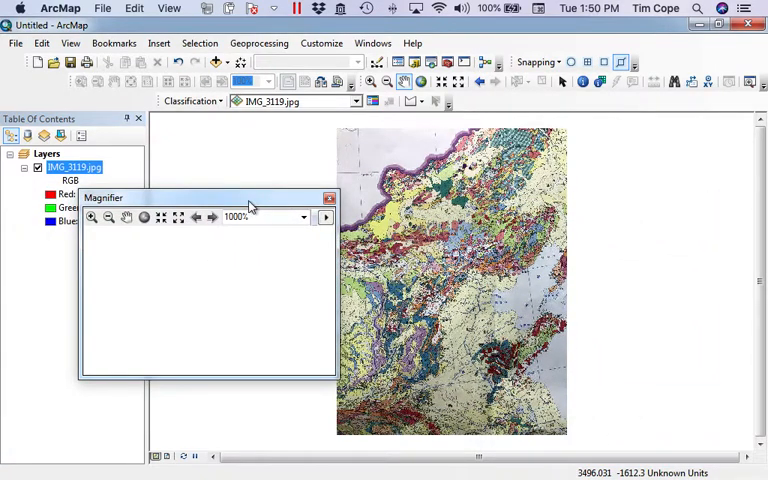
mouse_move(355, 172)
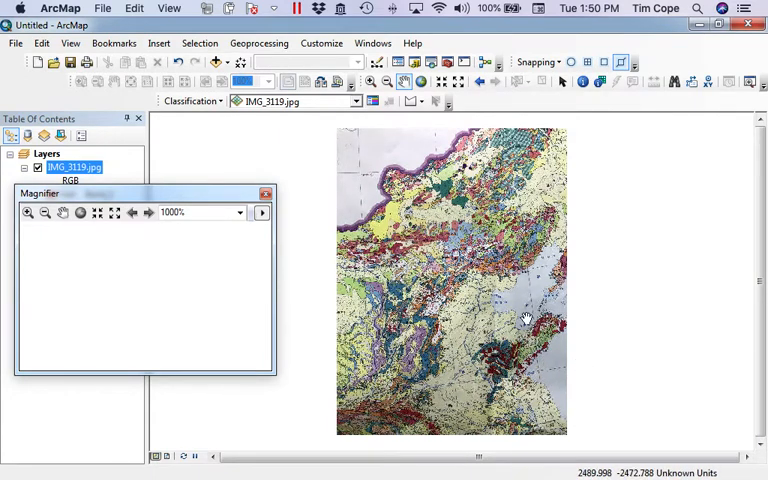
mouse_move(455, 405)
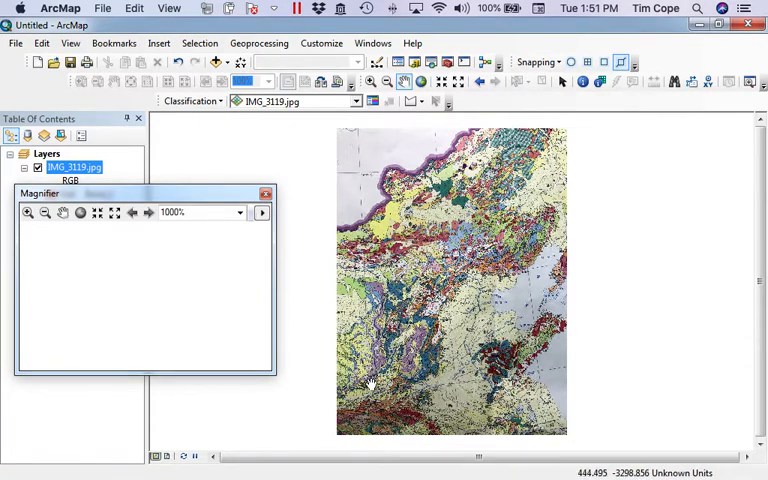
mouse_move(358, 178)
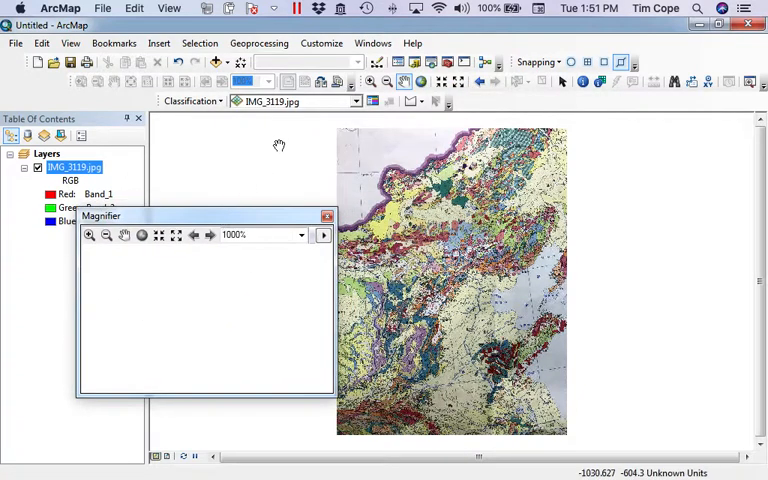
Step: Enable the Georeferencing toolbar with IMG_3119.jpg as the target layer
click(321, 43)
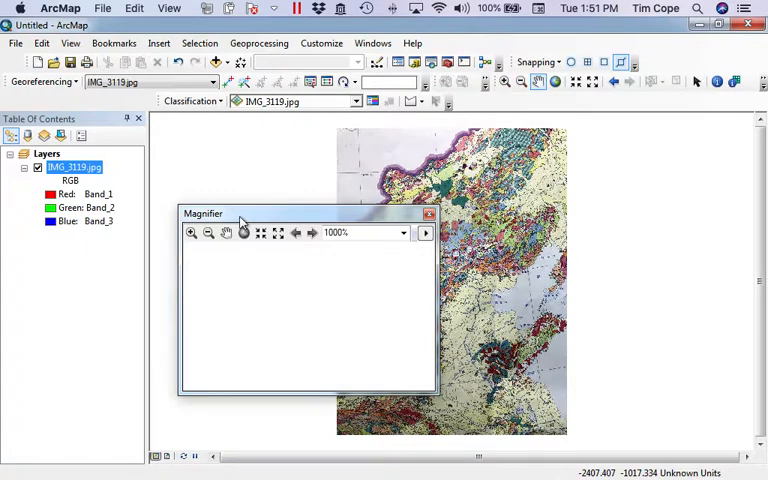
Step: Set the data frame's coordinate system to a Projected > Continental > Asia conic projection
right_click(47, 153)
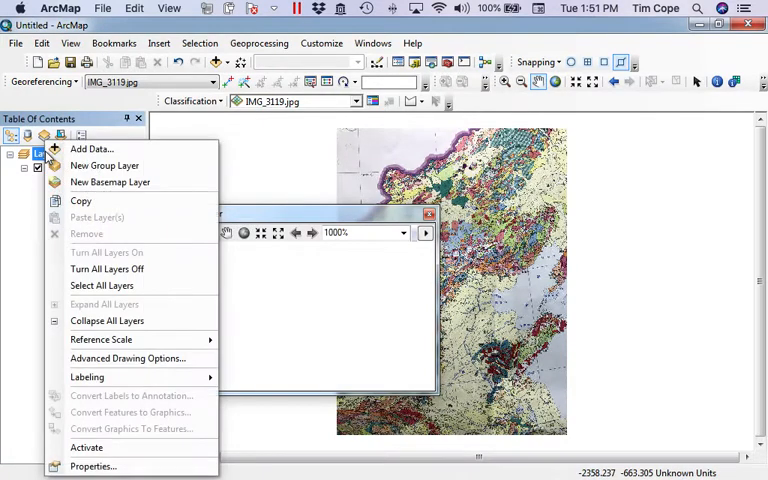
click(93, 466)
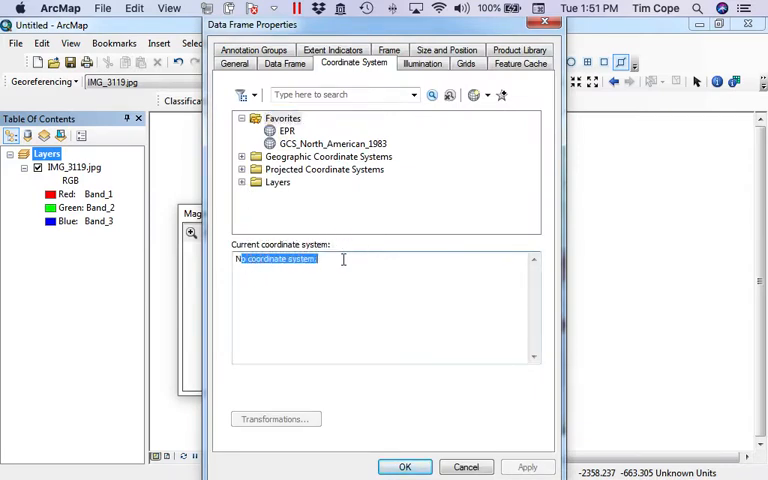
click(343, 259)
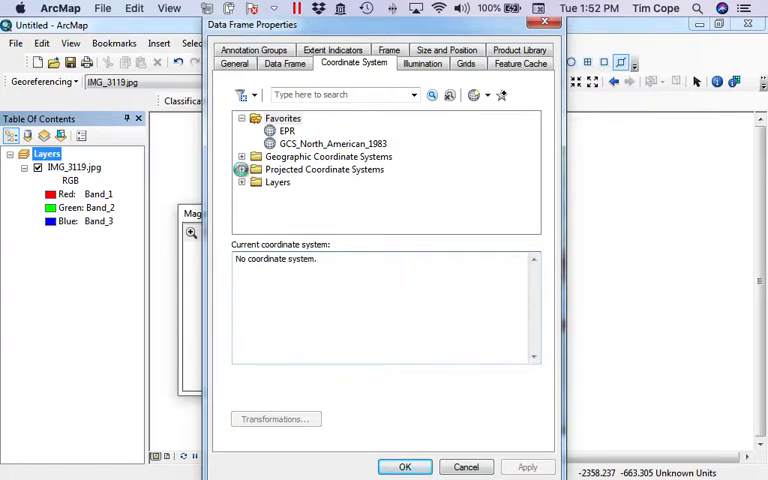
click(241, 169)
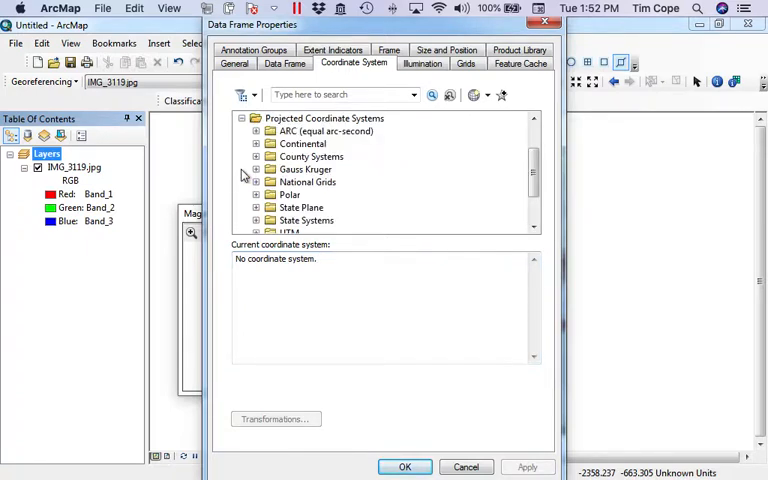
click(256, 144)
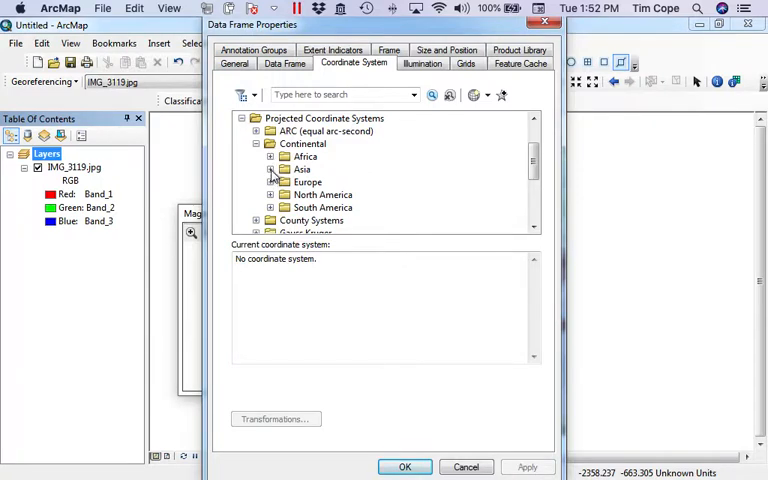
click(284, 168)
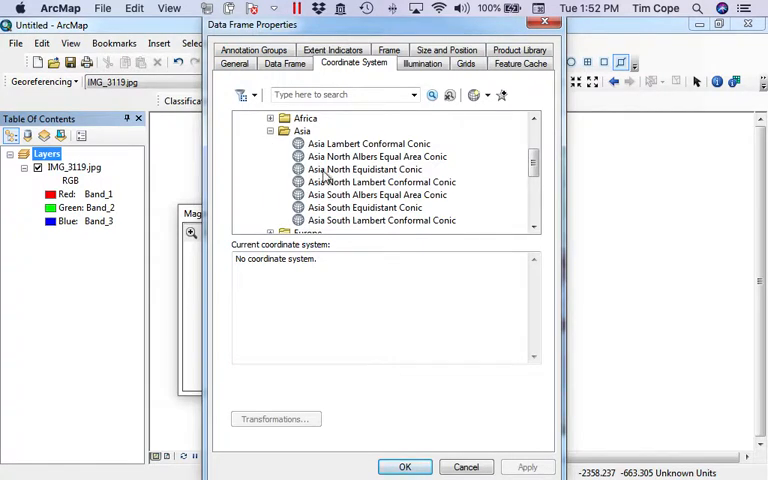
click(380, 182)
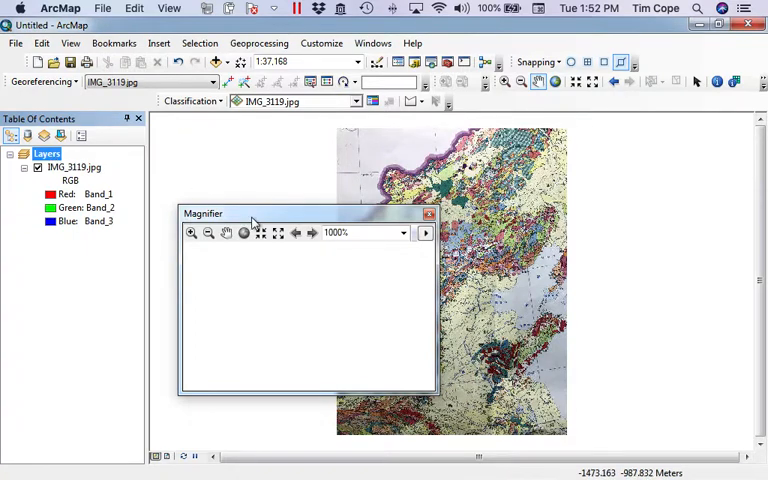
Step: Magnify the graticule corner near the map's upper-left edge
drag(203, 213, 254, 82)
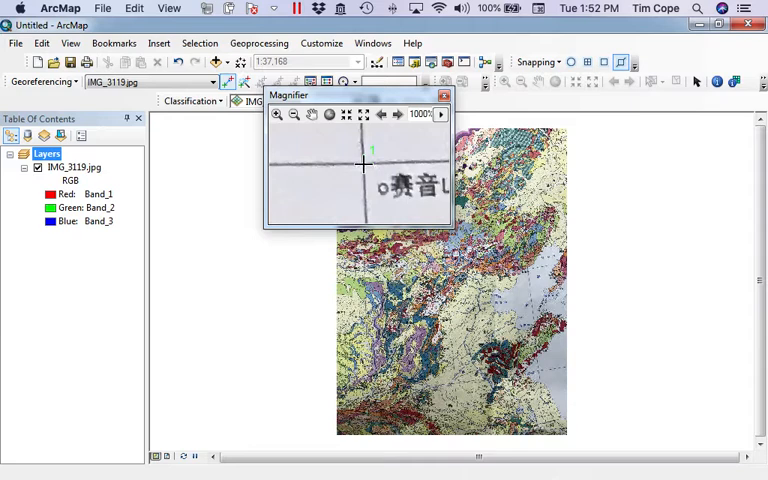
Step: Place the first control point at Longitude 110°0'0" E, Latitude 45°0'0" N
right_click(372, 160)
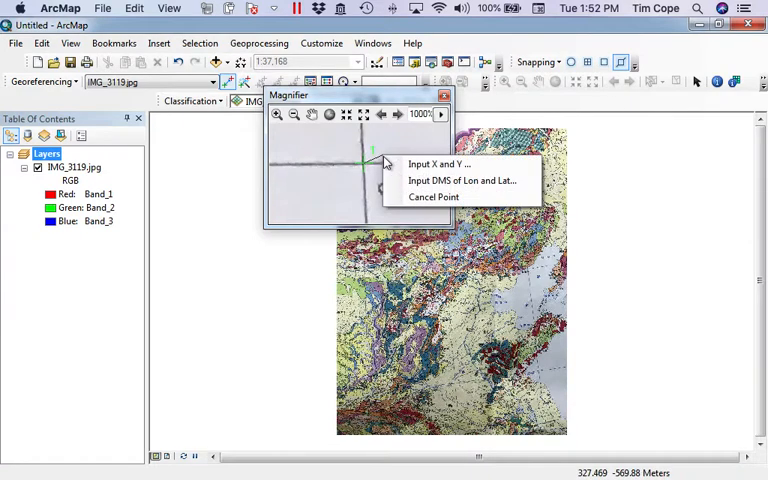
mouse_move(435, 164)
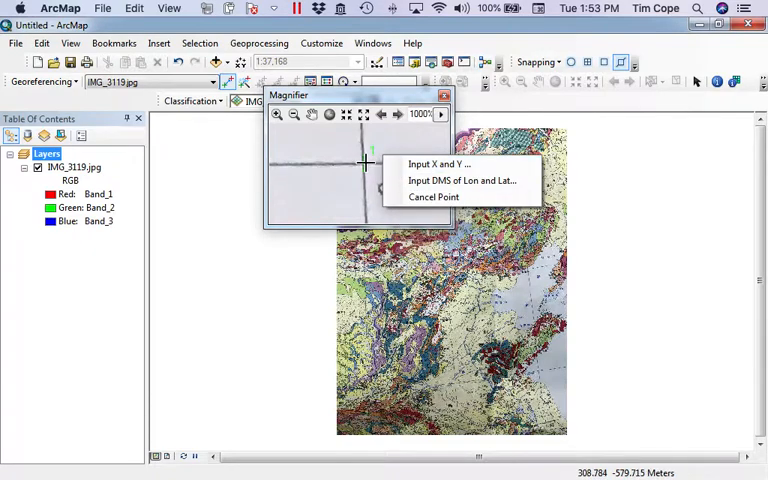
mouse_move(461, 180)
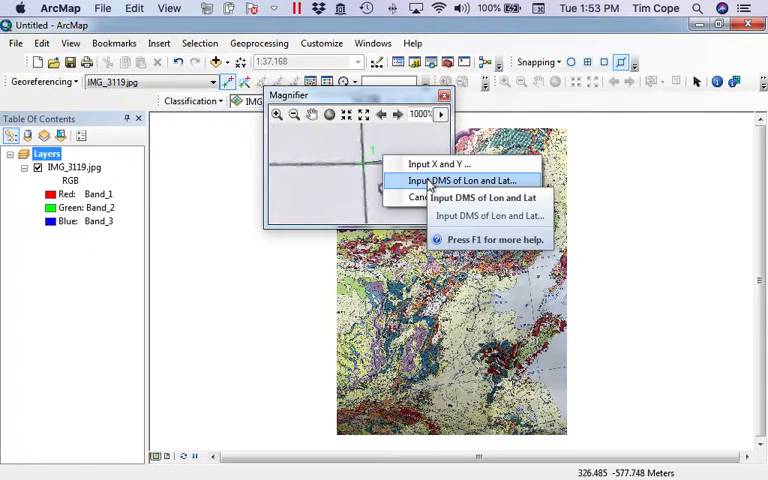
click(462, 180)
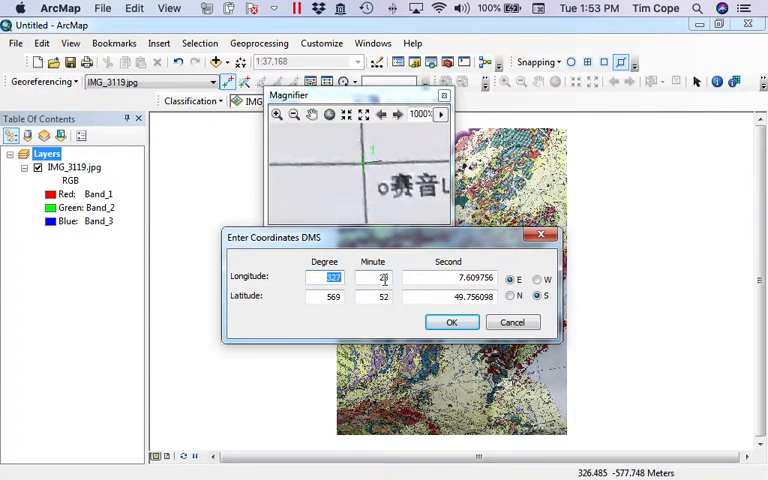
text(110)
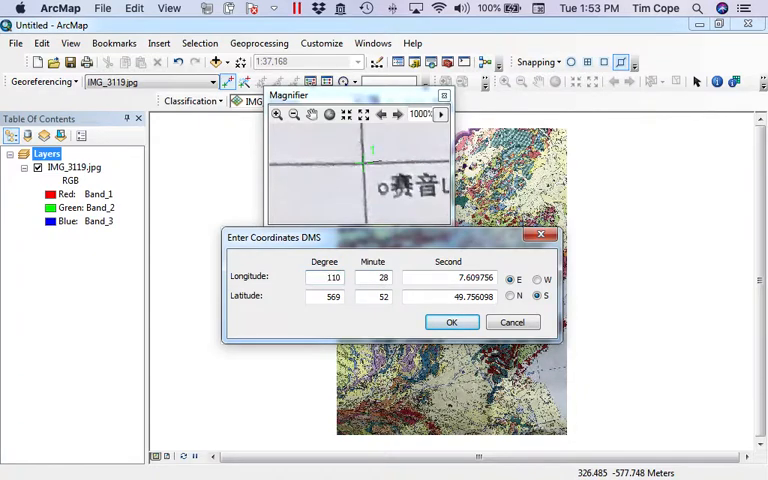
click(372, 277)
text(45)
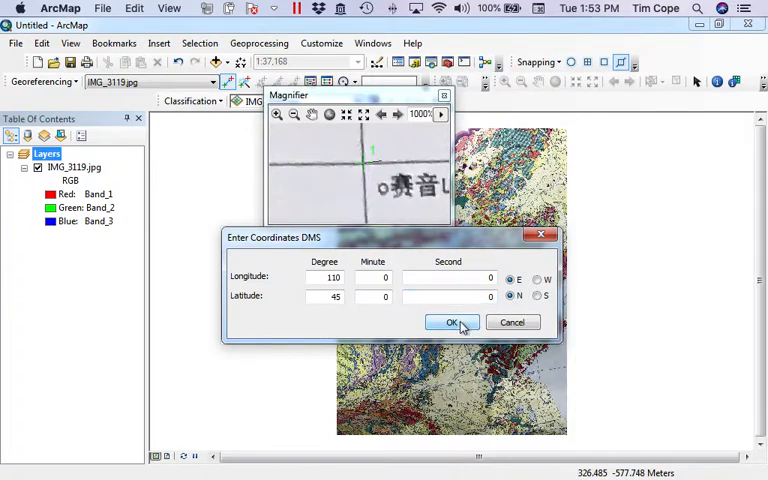
click(451, 322)
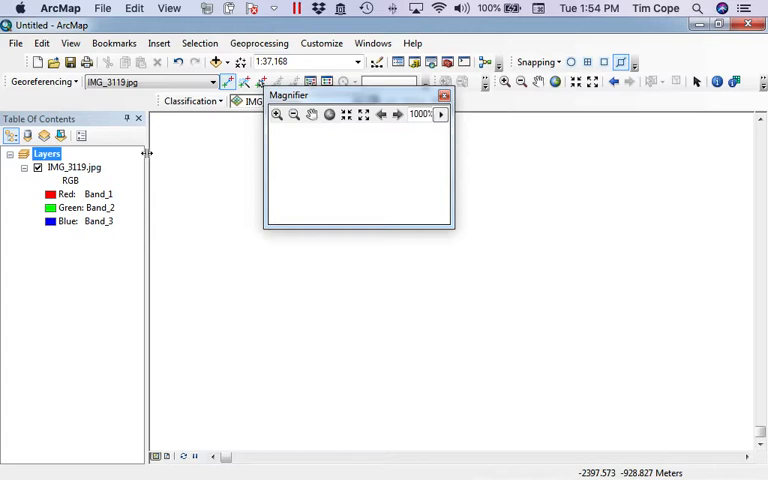
Step: Zoom back to the scan and mark the southeastern bay grid crossing for DMS coordinate entry
right_click(67, 167)
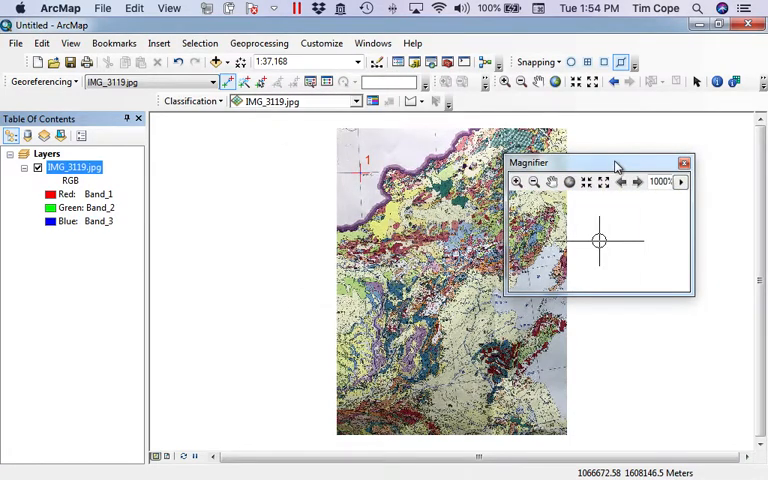
drag(600, 162, 375, 312)
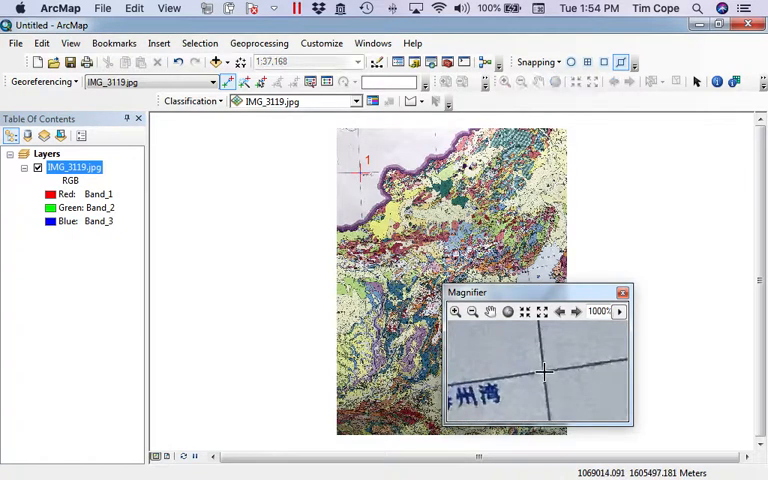
right_click(545, 375)
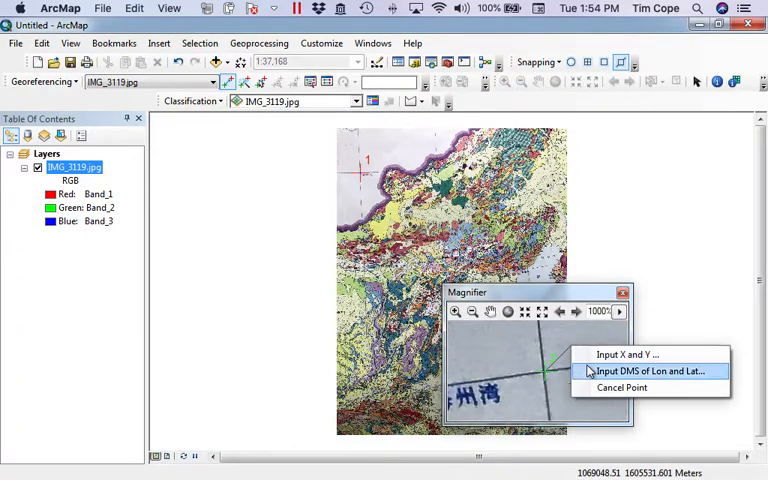
click(651, 371)
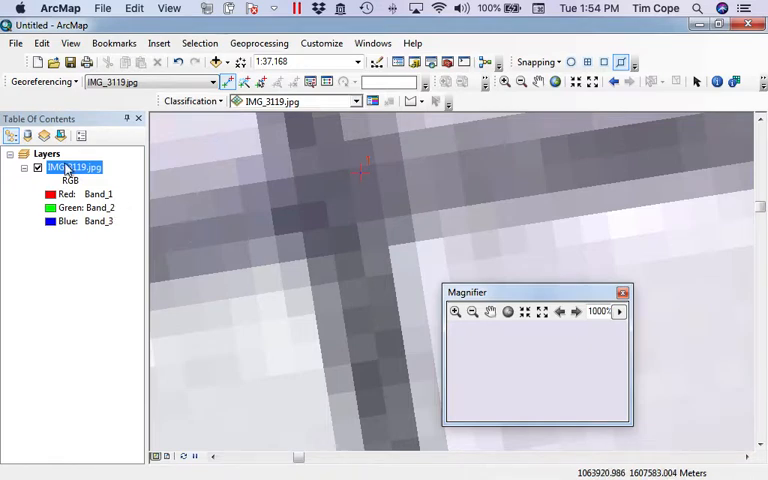
Step: Zoom to the layer and tie the northern grid crossing to 120°E, 45°N
right_click(73, 167)
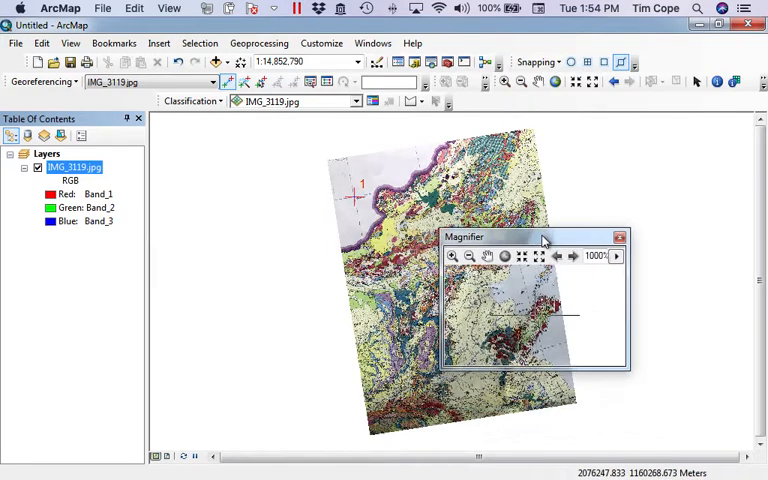
drag(510, 237, 474, 97)
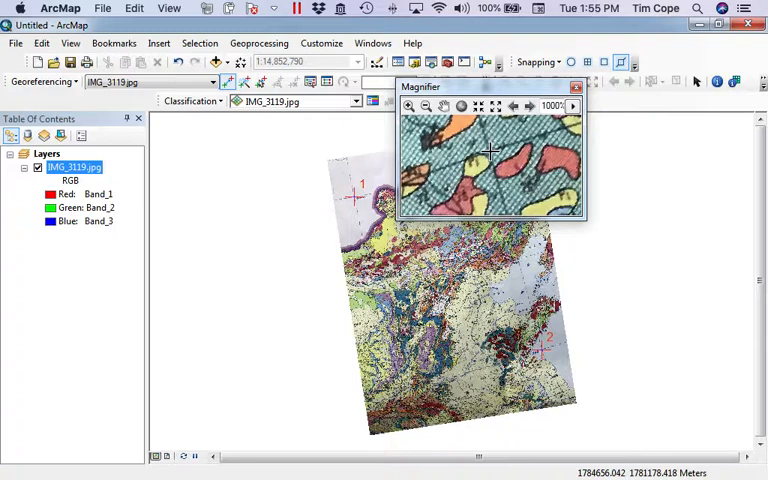
right_click(490, 150)
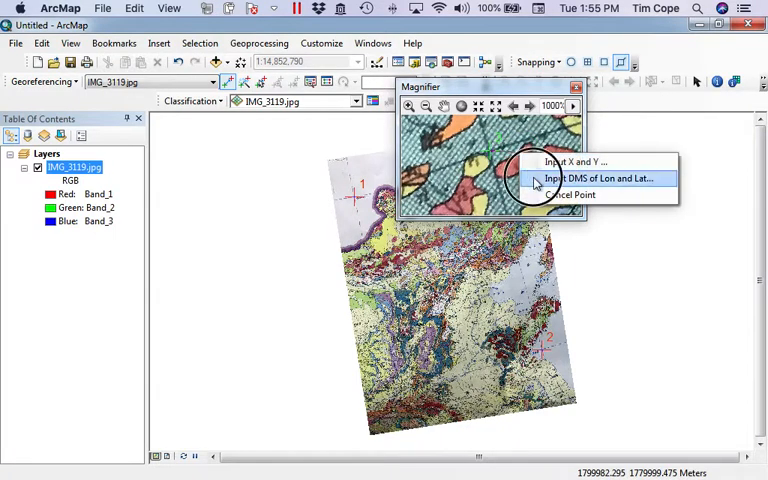
click(600, 178)
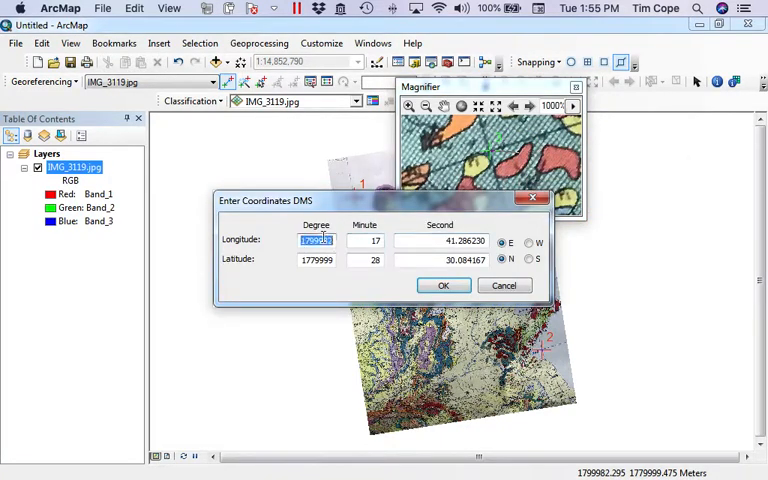
text(120)
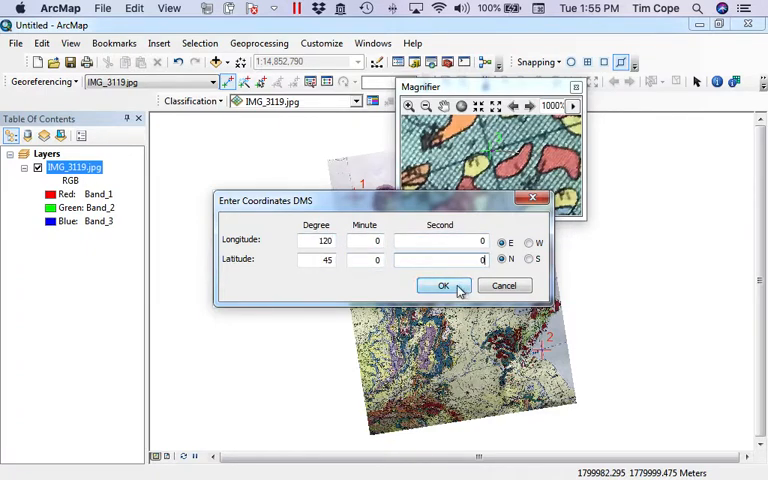
click(444, 285)
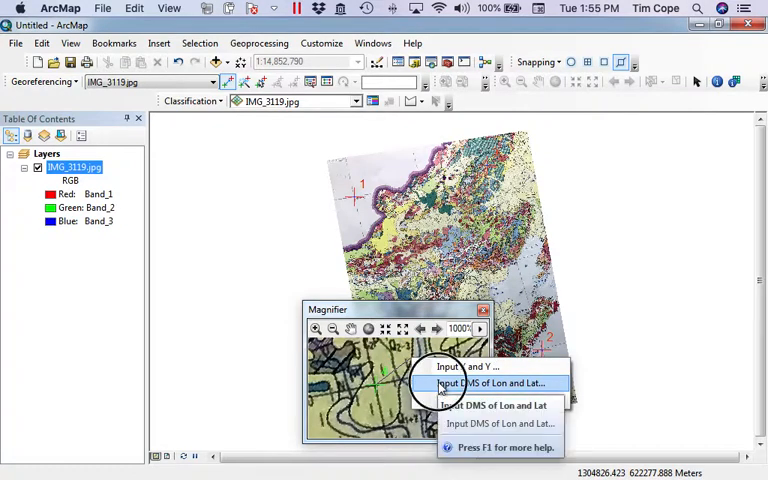
Step: Tie the lower-left grid crossing to Longitude 110°E, Latitude 35°N
click(491, 383)
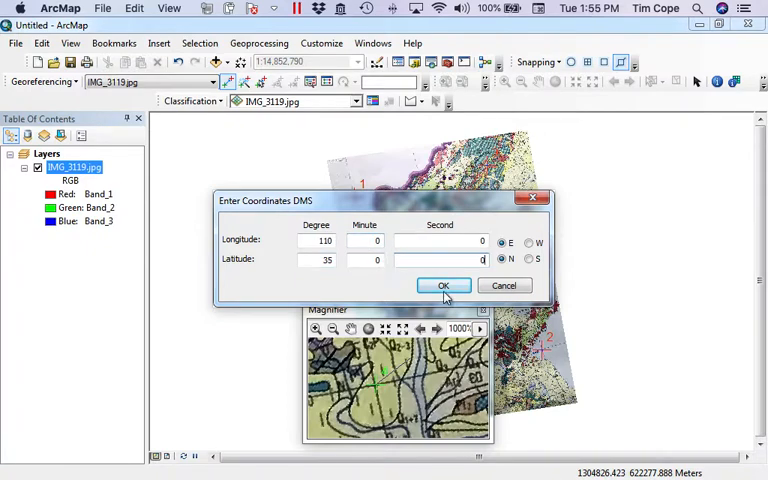
click(443, 285)
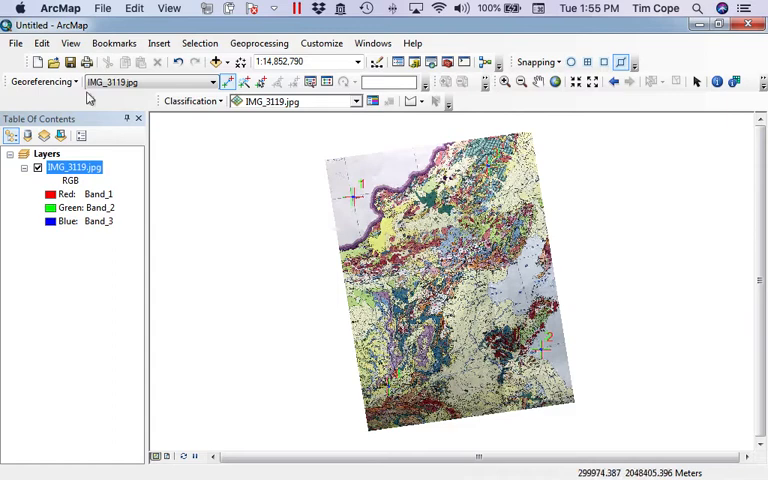
click(42, 81)
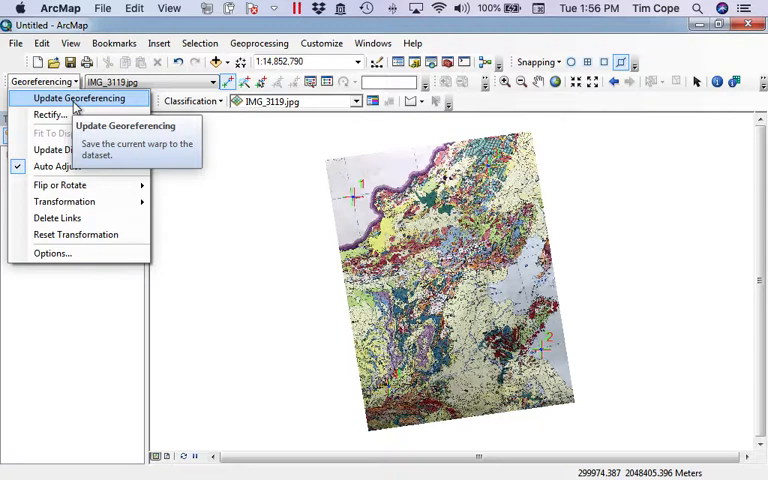
Step: Choose Update Georeferencing to save the warp to IMG_3119.jpg
click(79, 98)
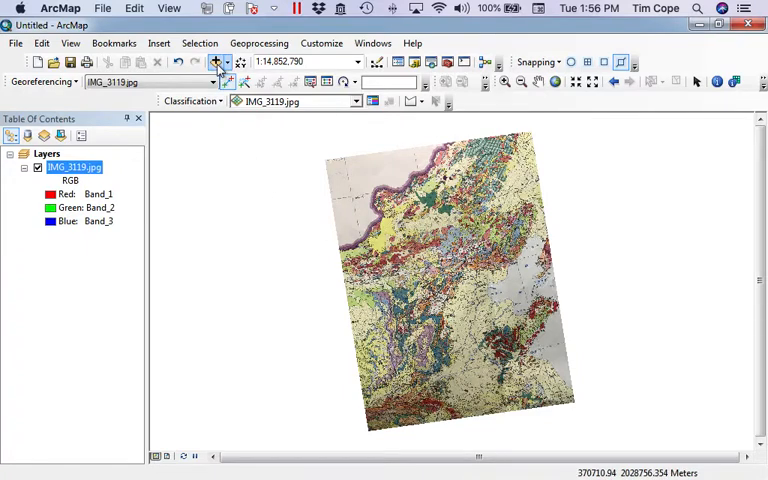
Step: Add the SimplifiedWorld feature class from misc. Data > MiscData.gdb to the map
click(216, 62)
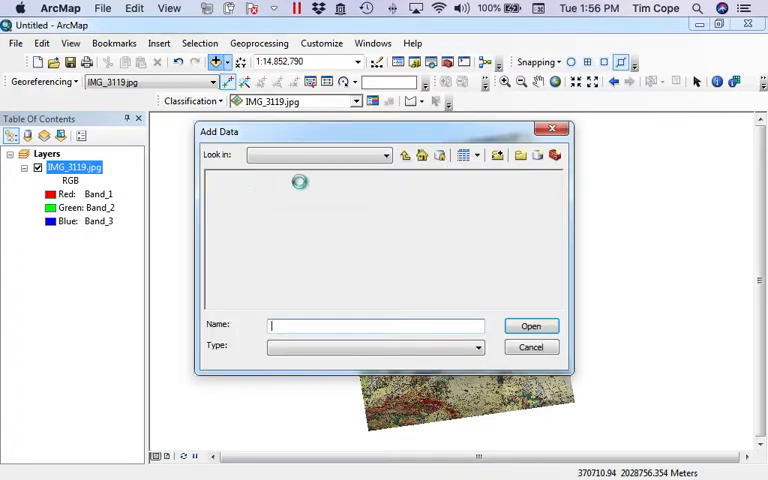
click(385, 156)
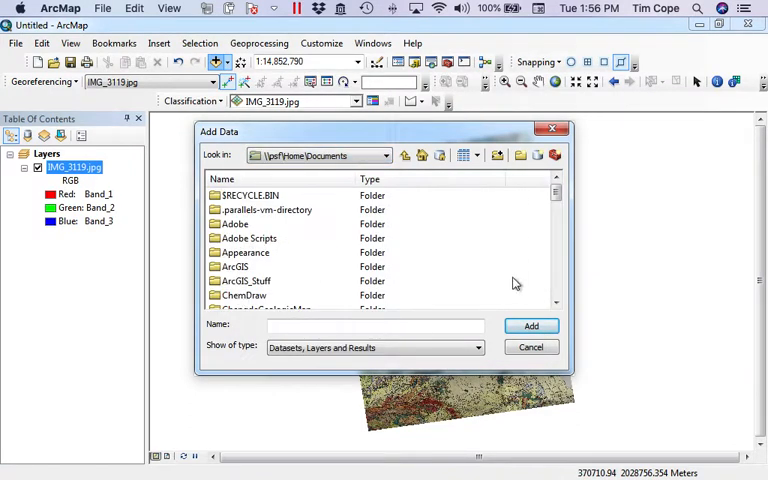
scroll(down, 3)
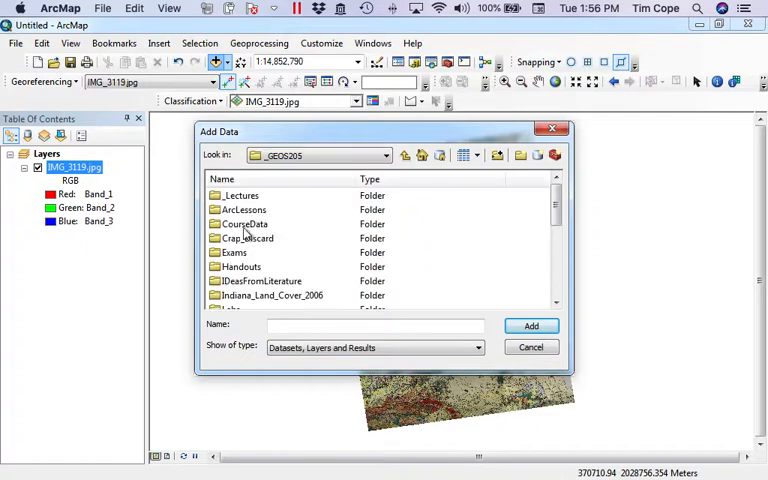
click(556, 215)
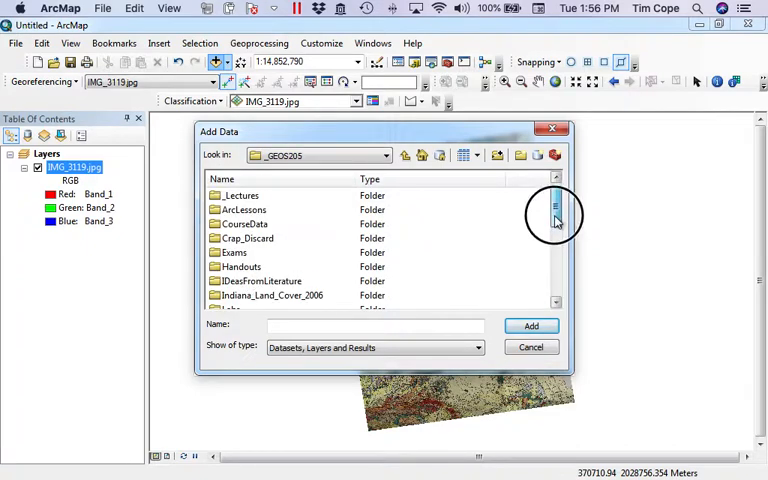
scroll(down, 3)
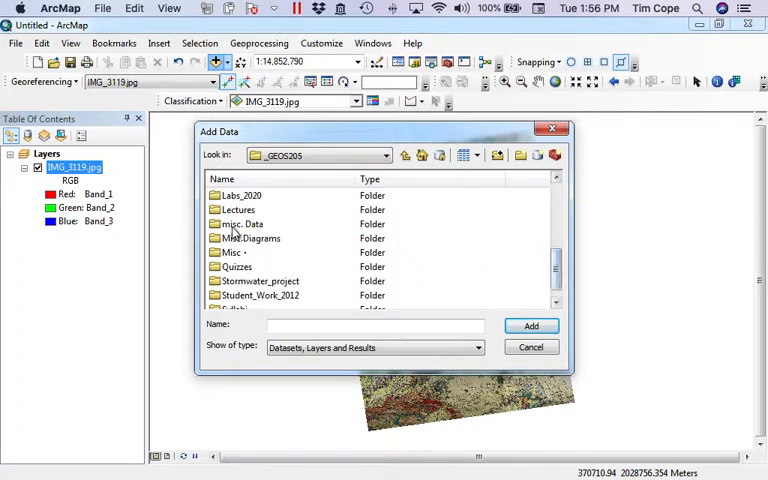
double_click(243, 224)
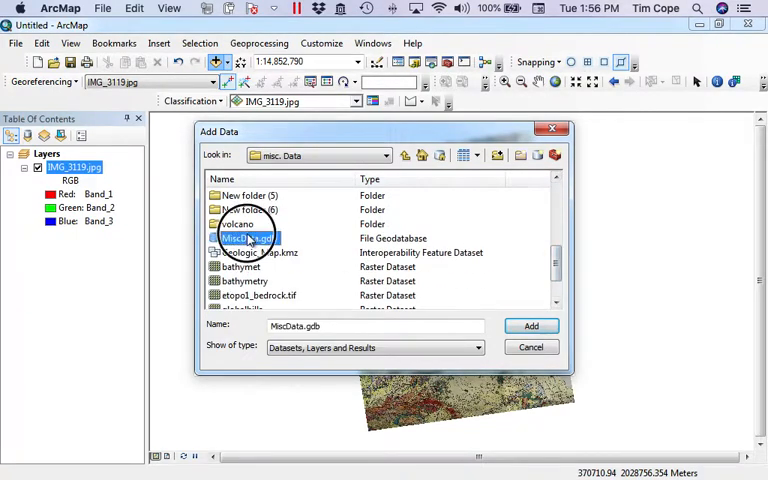
double_click(247, 238)
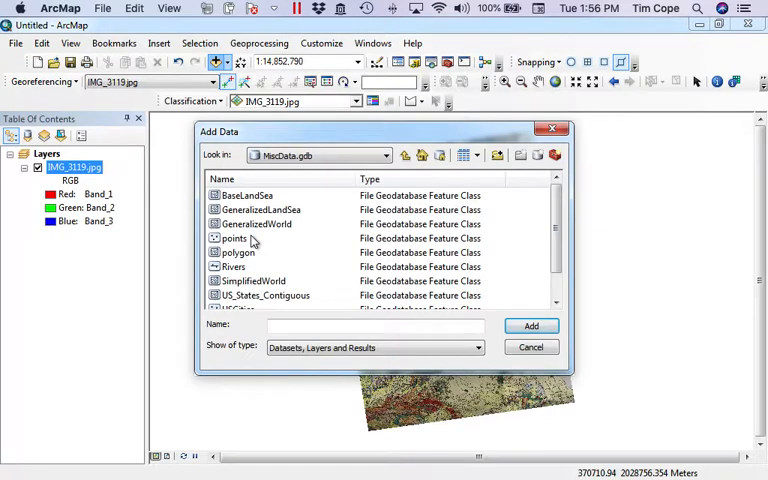
click(252, 281)
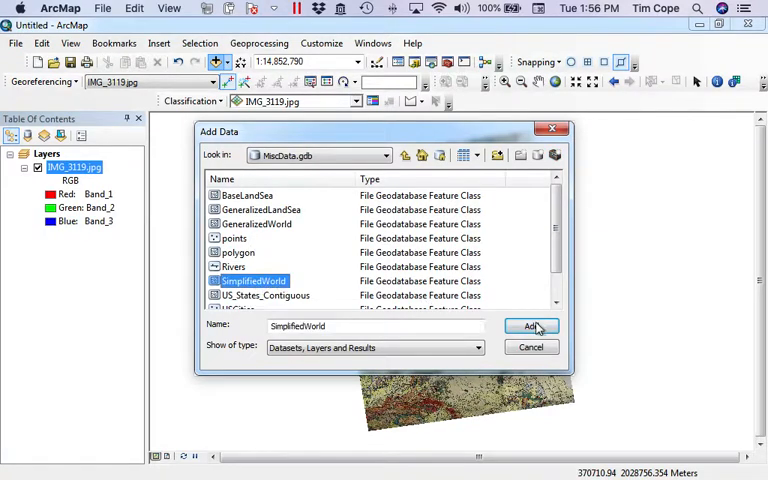
click(530, 326)
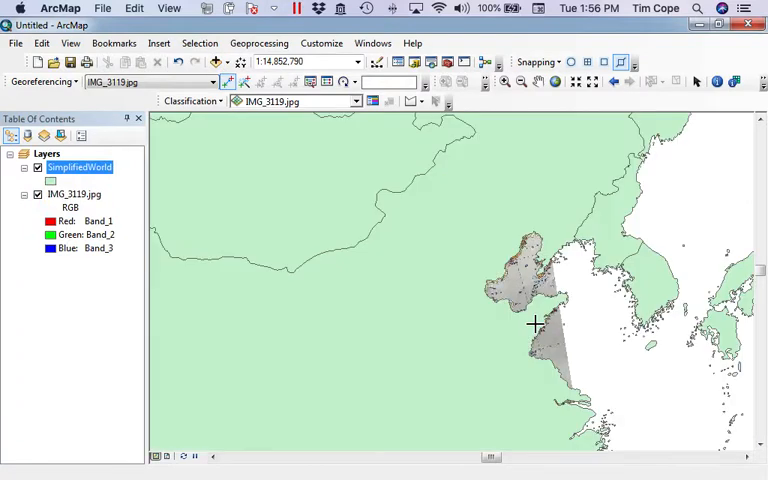